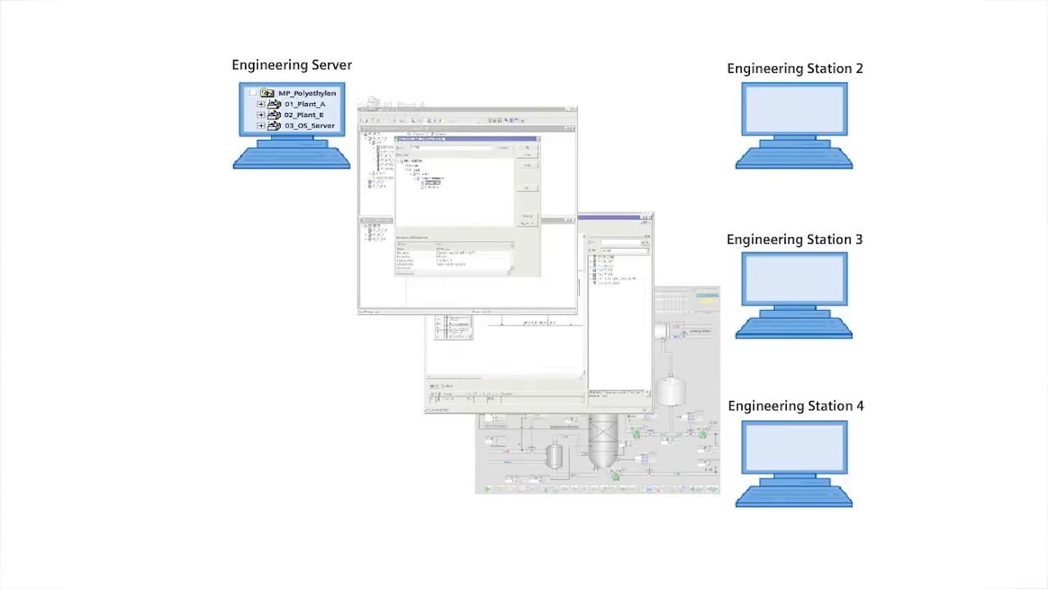
Add a new project named PE_03 to the PE_MP multiproject.
right_click(36, 60)
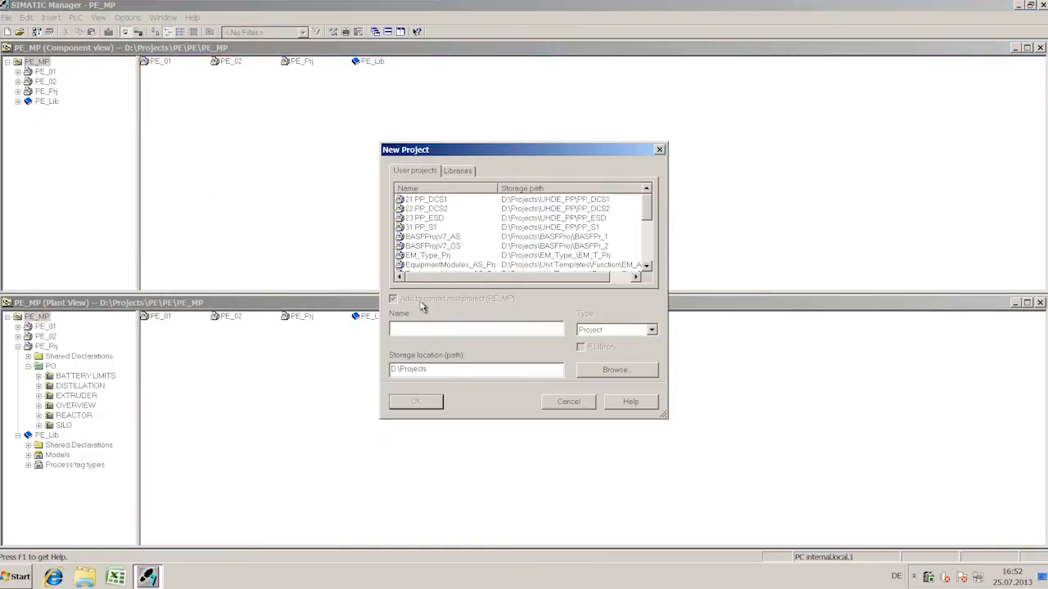
type("PE_0")
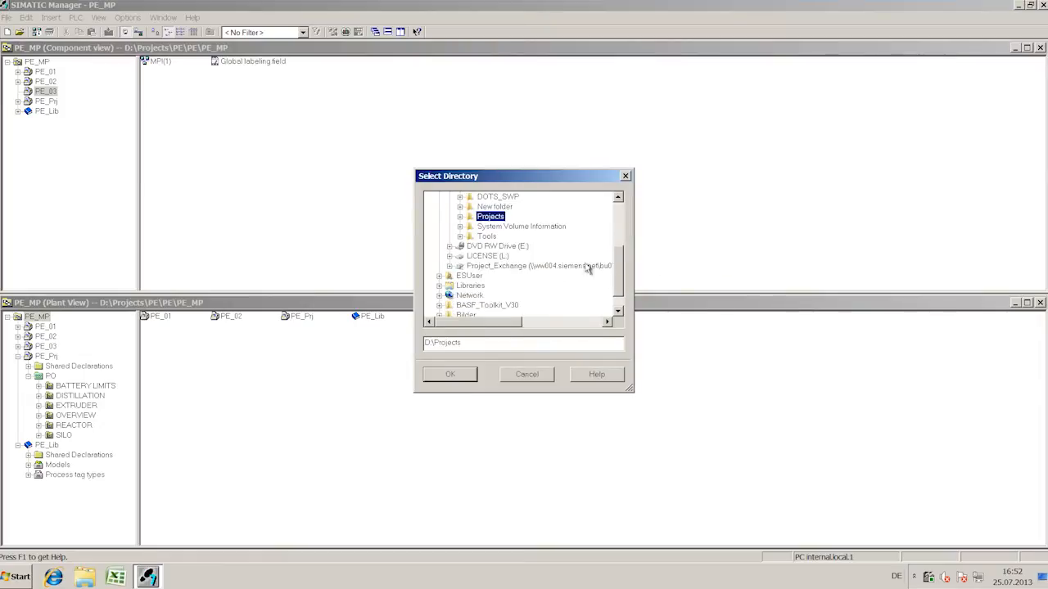
Pick D:\Projects as the storage folder for removing PE_03 for editing.
left_click(449, 374)
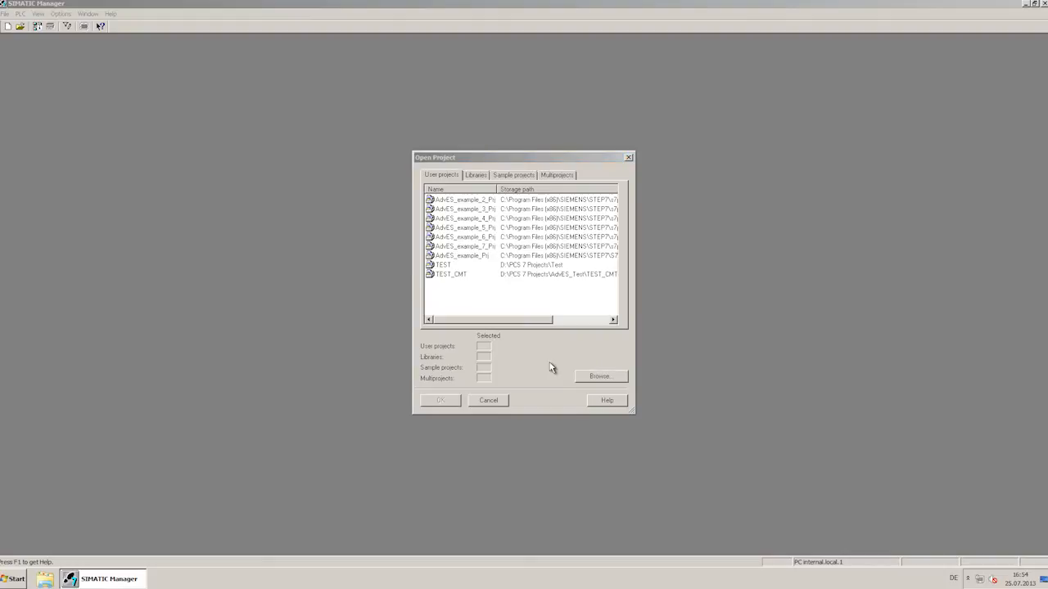
Open the Open Project dialog listing available user projects.
left_click(600, 376)
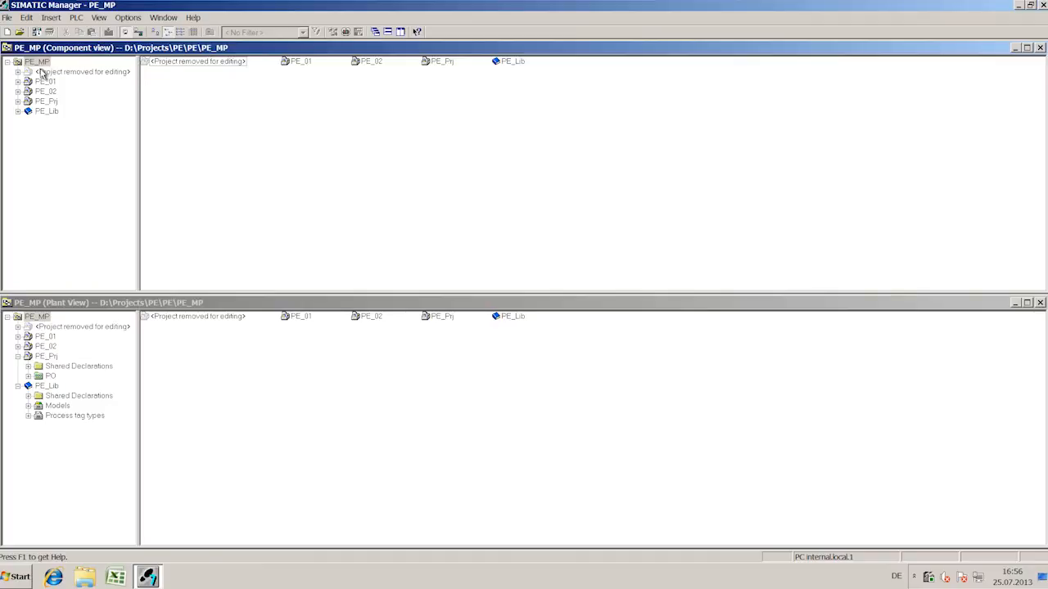
Select the '<Project removed for editing>' placeholder in PE_MP's component tree.
left_click(82, 72)
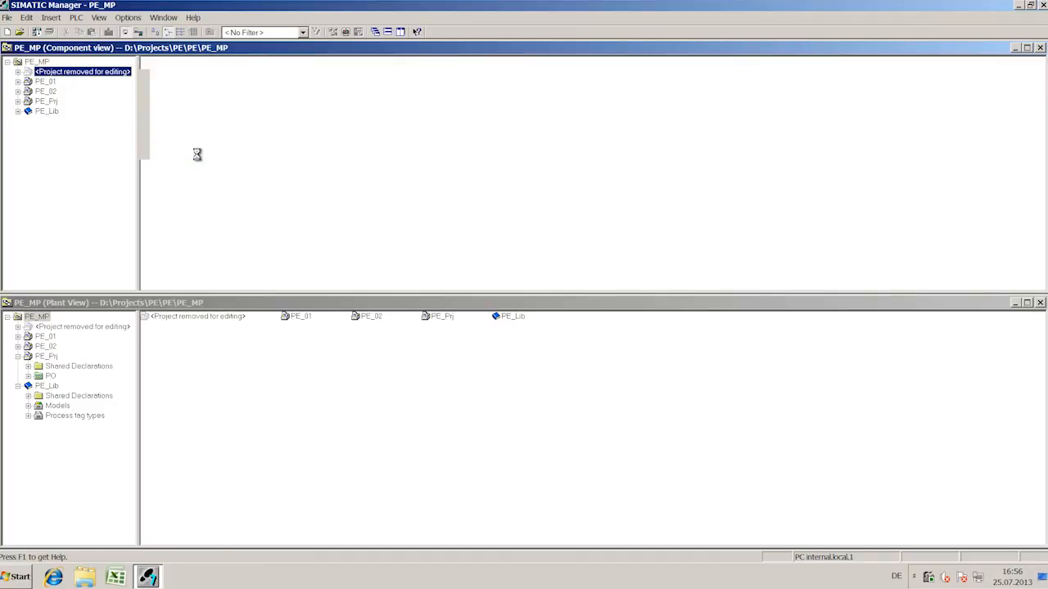